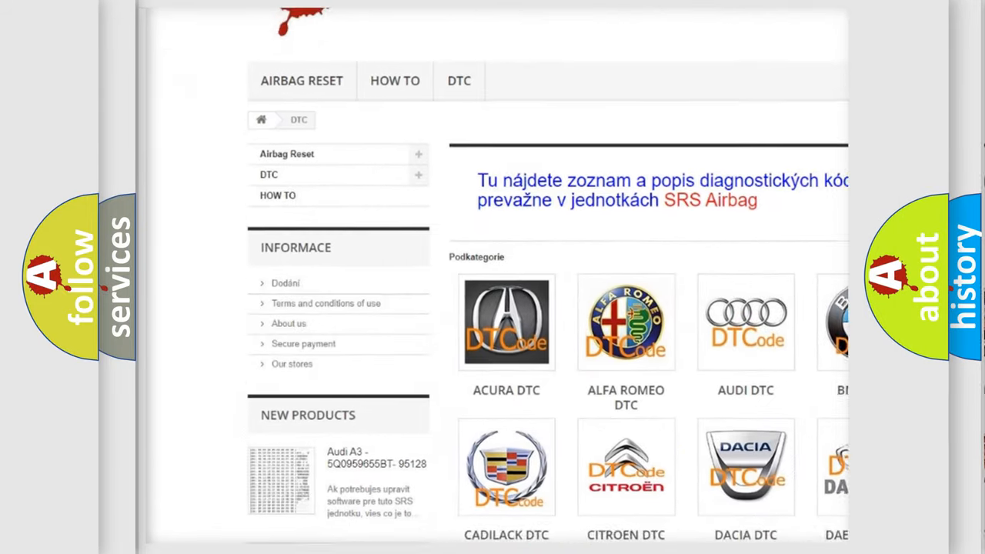
scroll(down, 3)
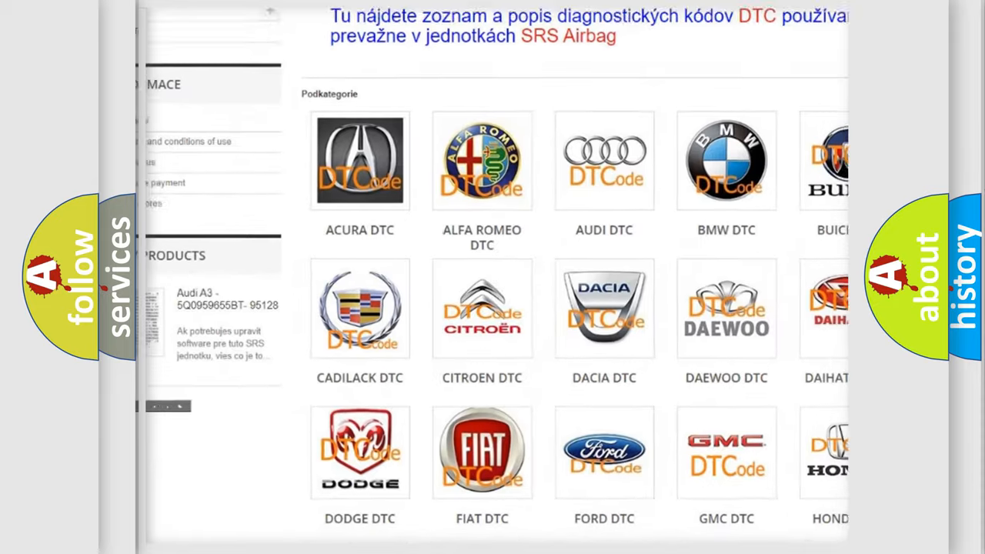
scroll(down, 3)
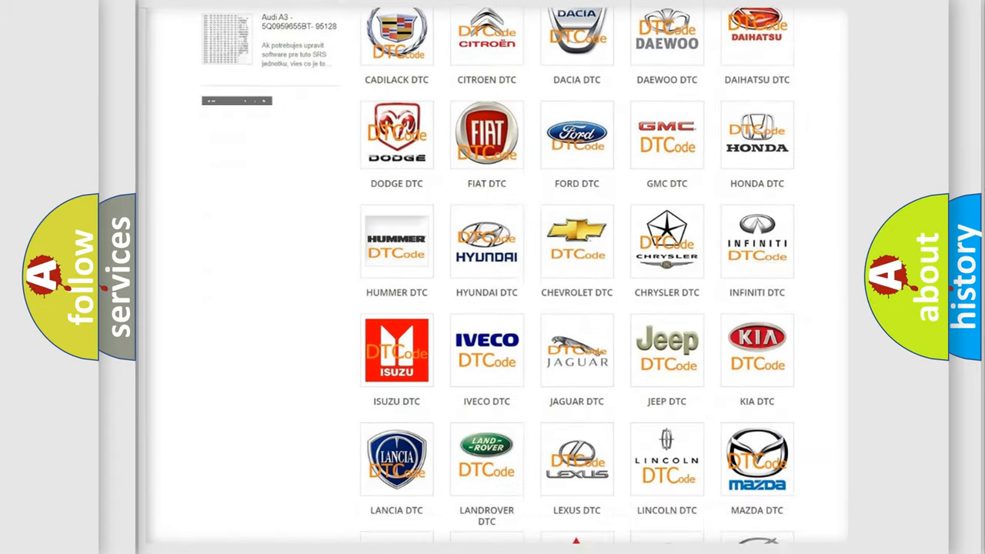
scroll(down, 3)
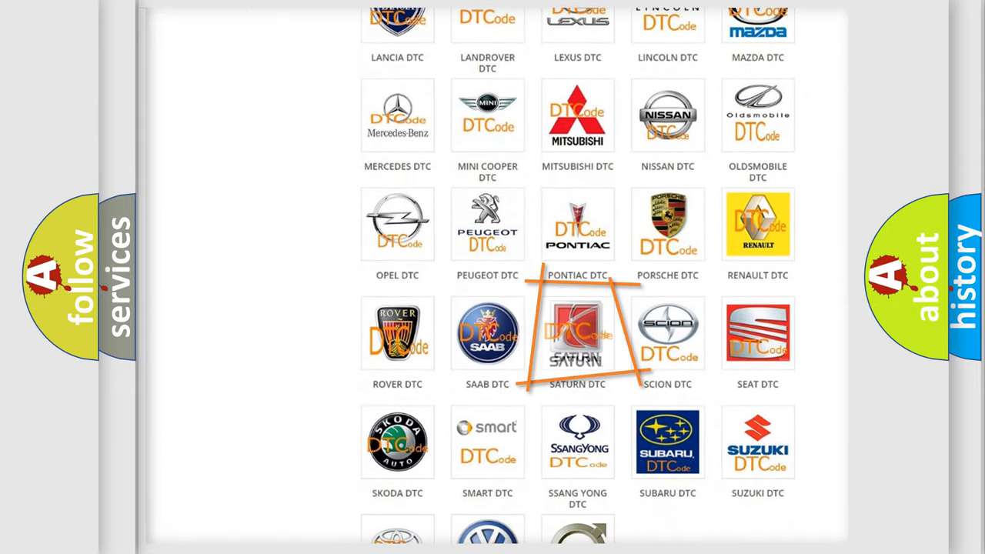